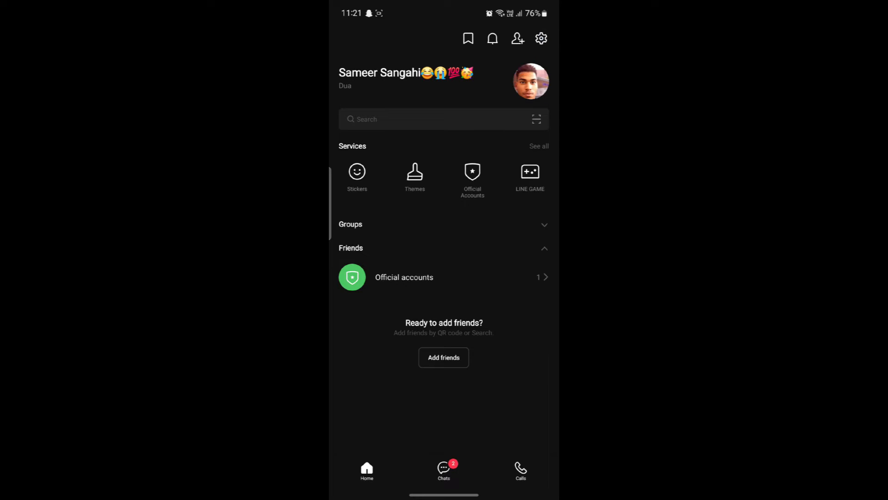
# - Open LINE settings with the gear icon on the home screen
pyautogui.click(541, 37)
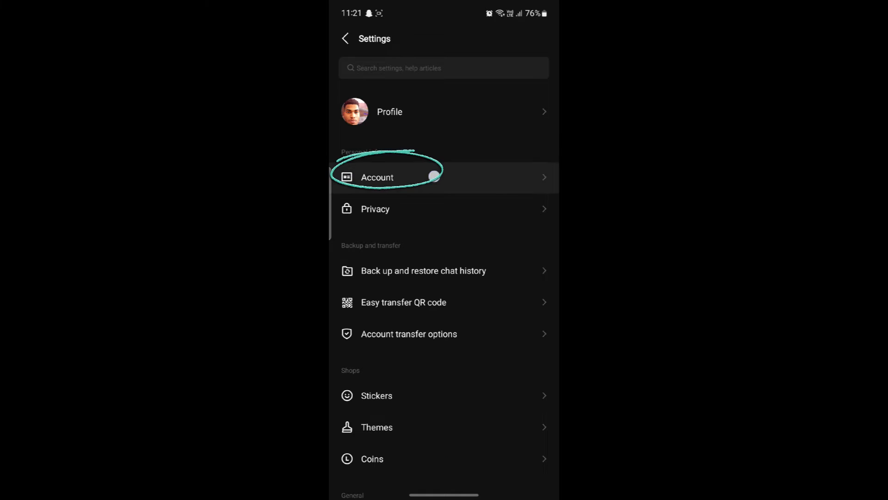
# - Open Account settings and scroll to Login and security to check Allow login
pyautogui.click(377, 177)
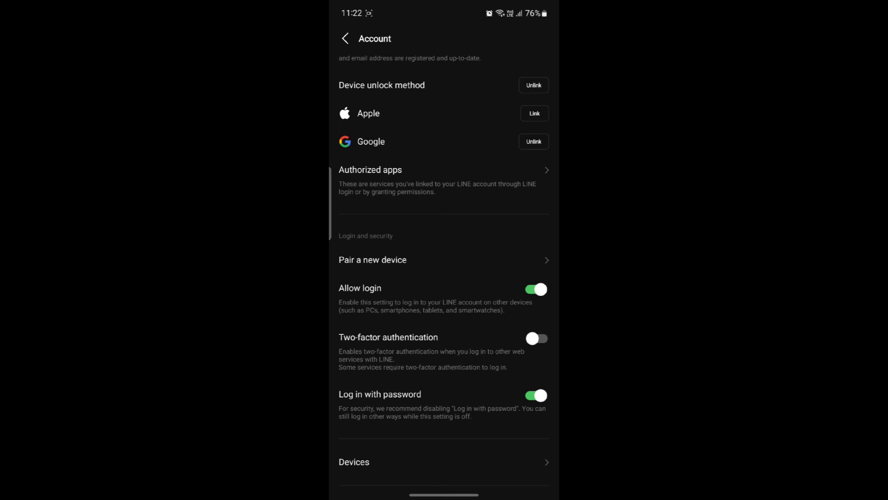
pyautogui.scroll(-3)
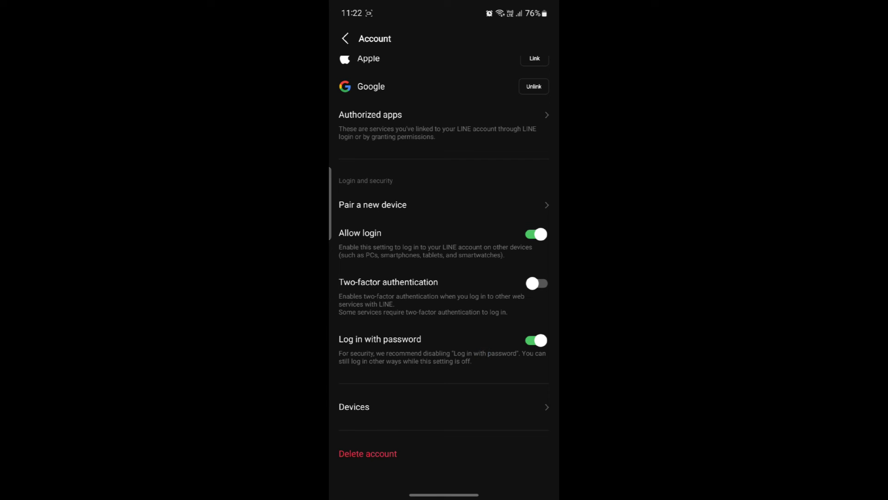